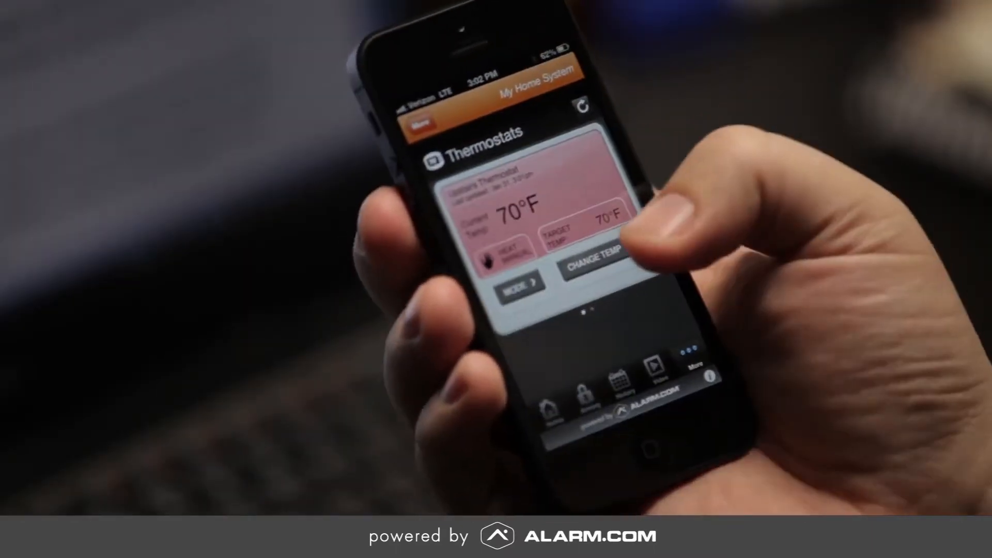
# - Switch to the Locks screen to view each door lock's current status
pyautogui.click(589, 262)
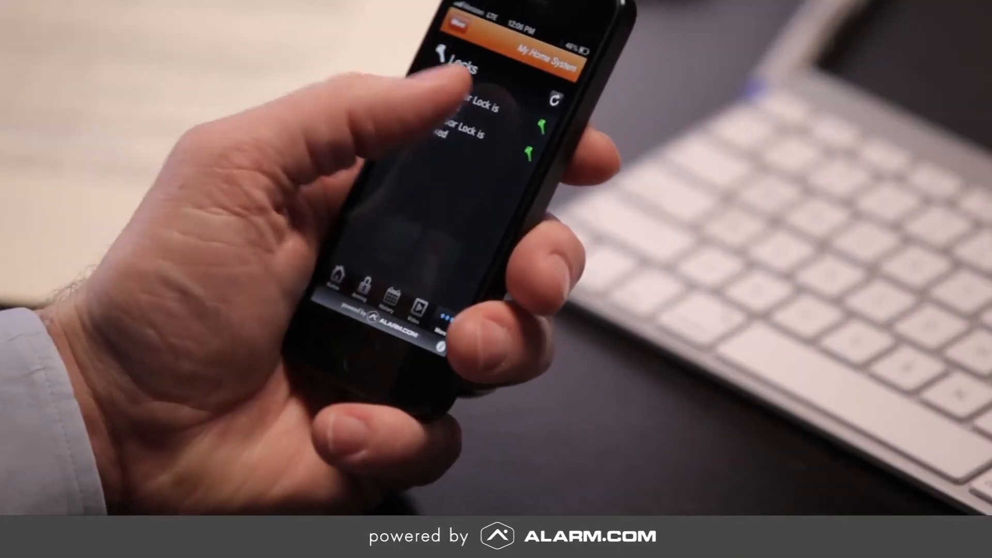
pyautogui.click(434, 225)
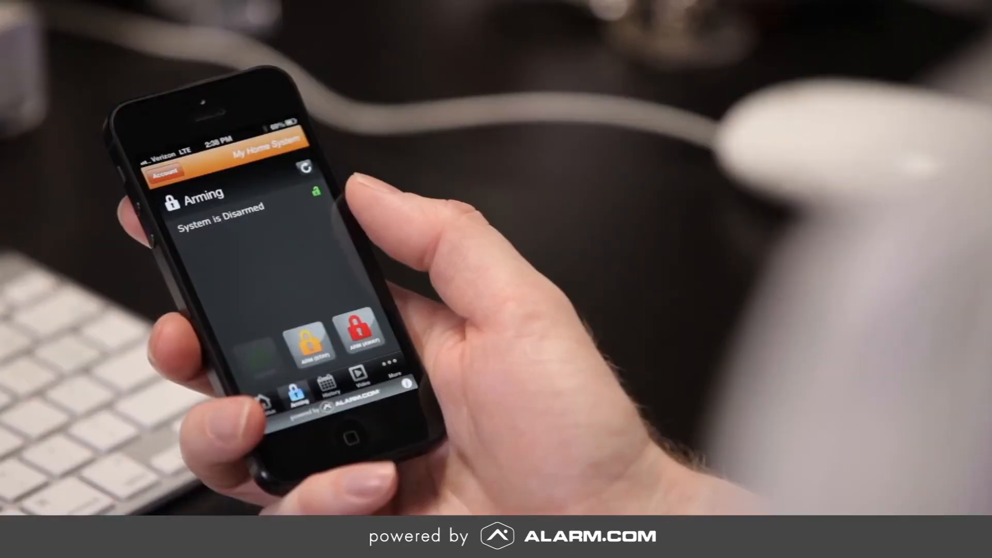
# - Choose Arm (Away) and confirm Send in the dialog
pyautogui.click(356, 332)
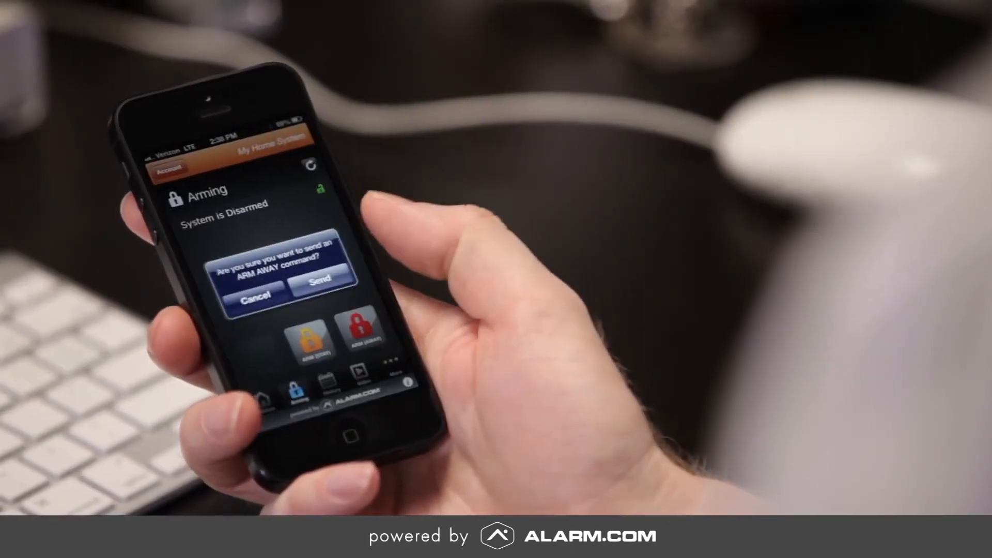
pyautogui.click(319, 280)
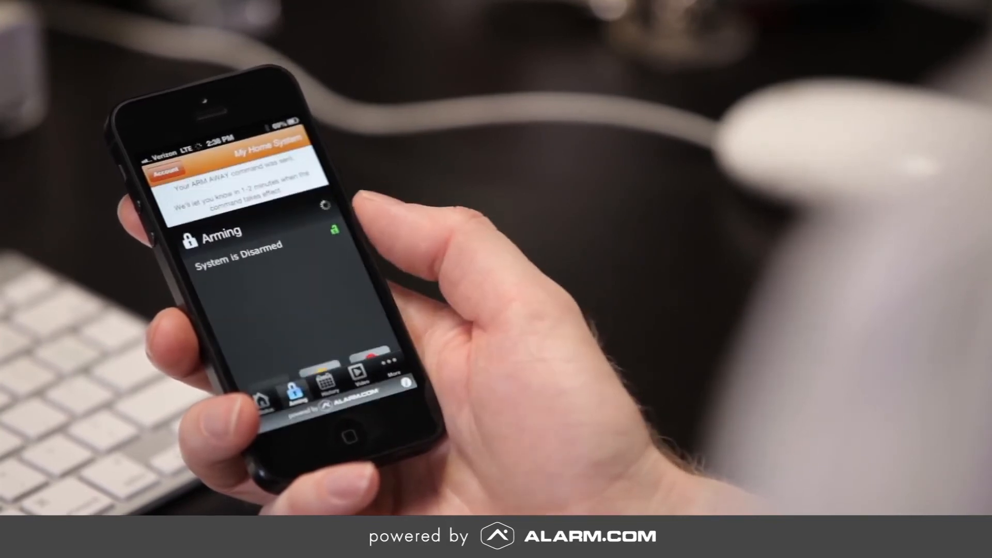